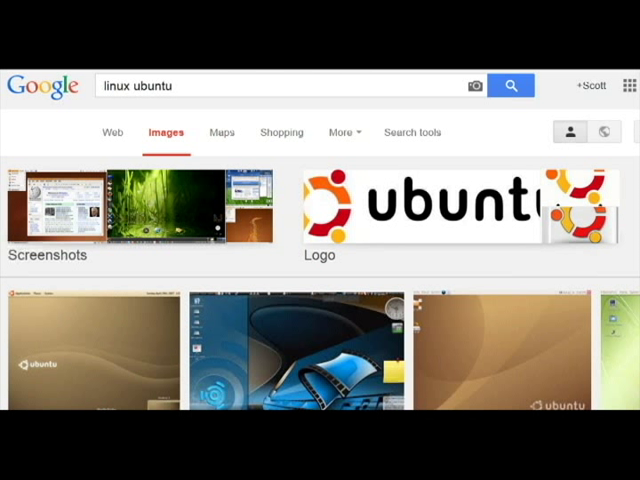
- Search Google for 'ubuntu' and switch to the web results
text(u)
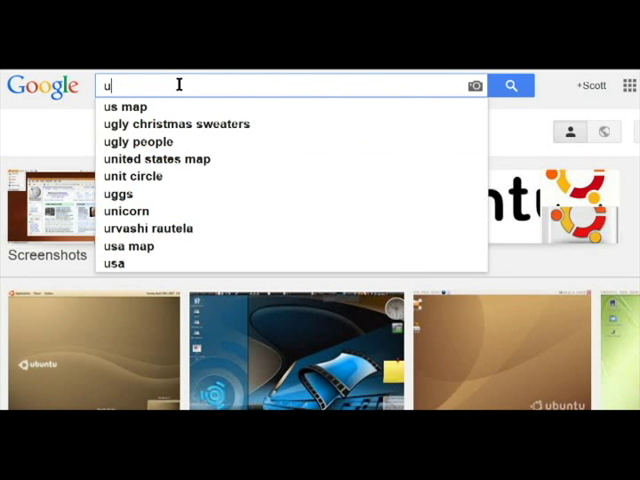
text(ubuntu)
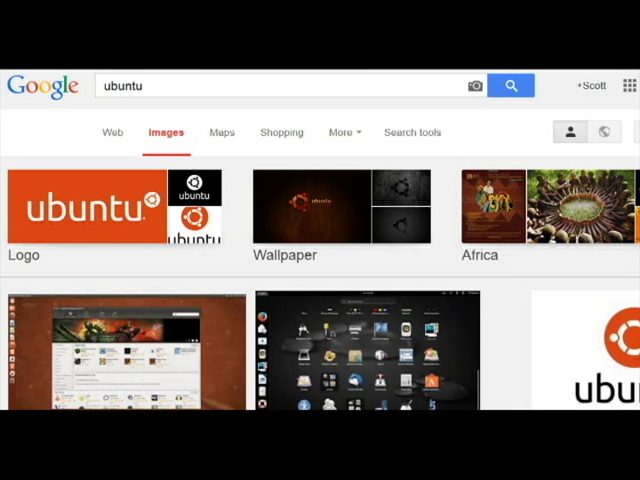
mouse_move(113, 133)
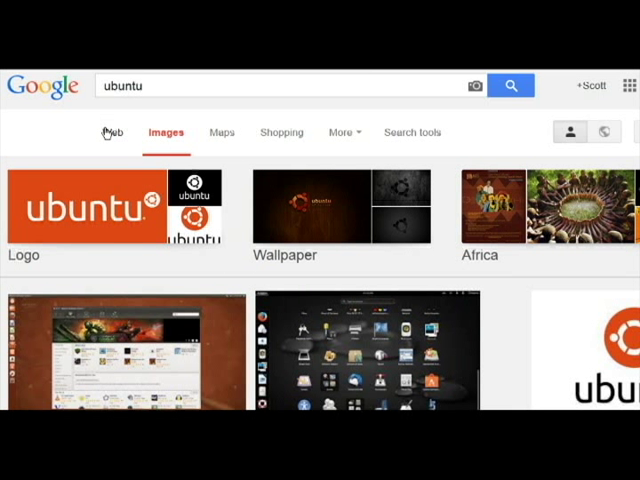
mouse_move(110, 138)
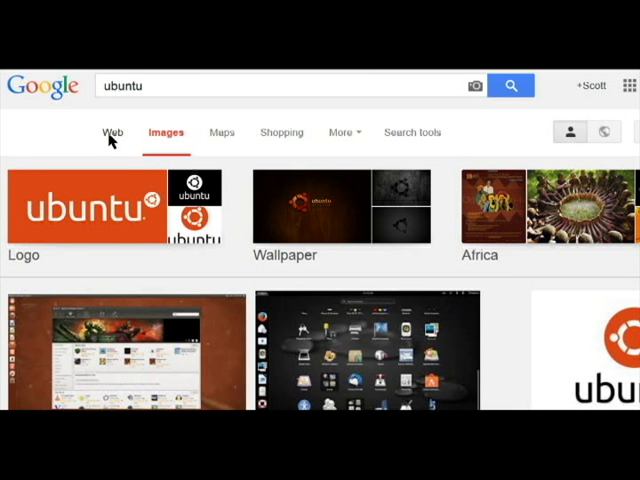
click(112, 132)
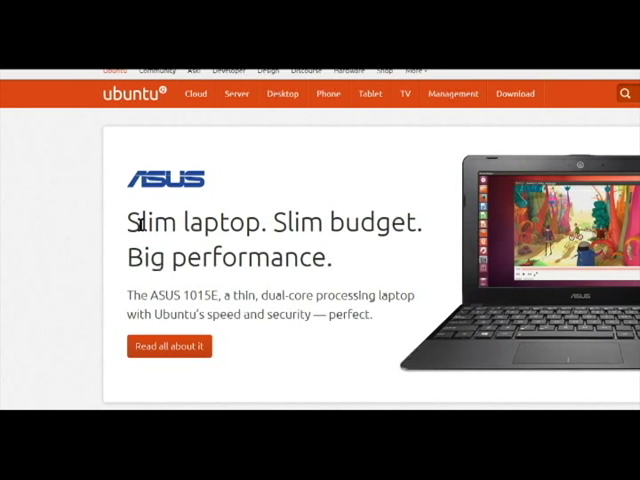
- Follow the Download Ubuntu link on ubuntu.com and scroll through the editions
scroll(down, 3)
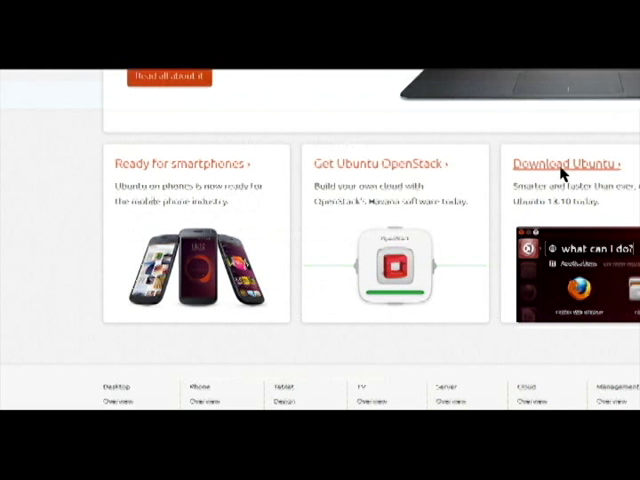
click(560, 163)
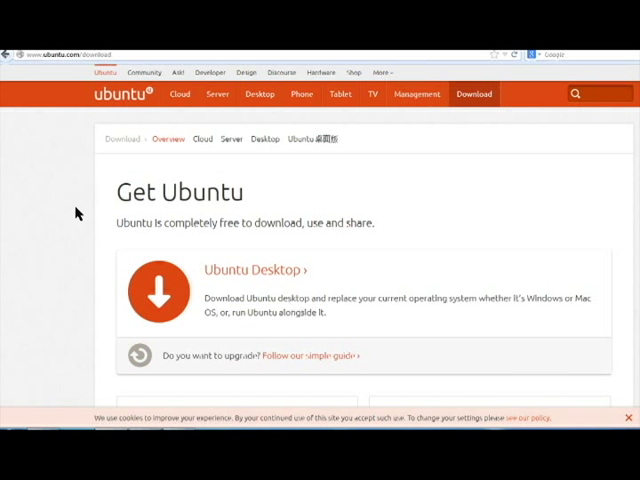
scroll(down, 3)
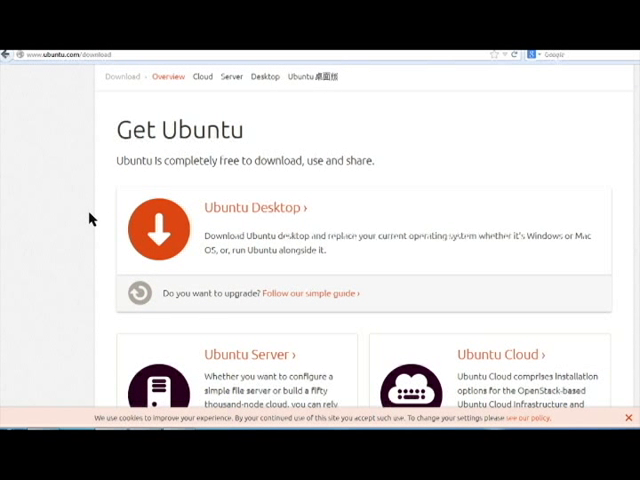
scroll(down, 3)
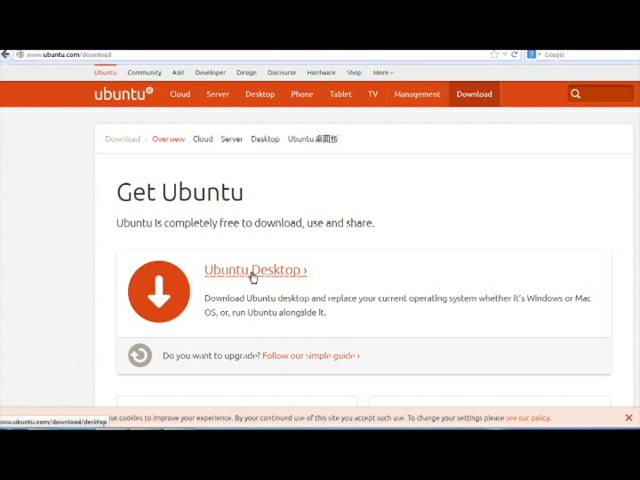
- Open Ubuntu Desktop and scroll to the 12.04 LTS and 13.10 64-bit options
click(253, 270)
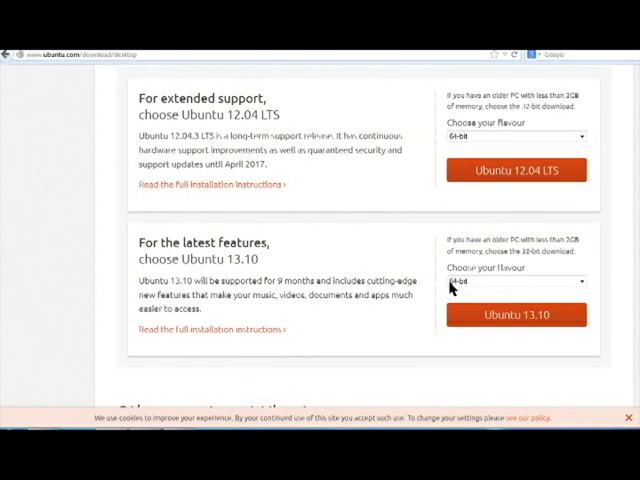
scroll(down, 3)
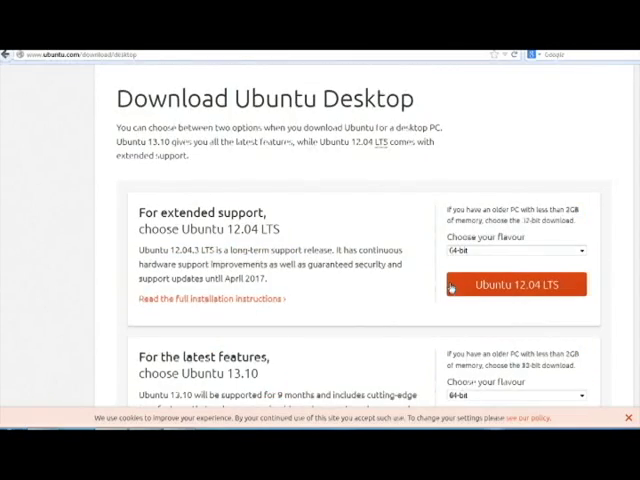
scroll(down, 3)
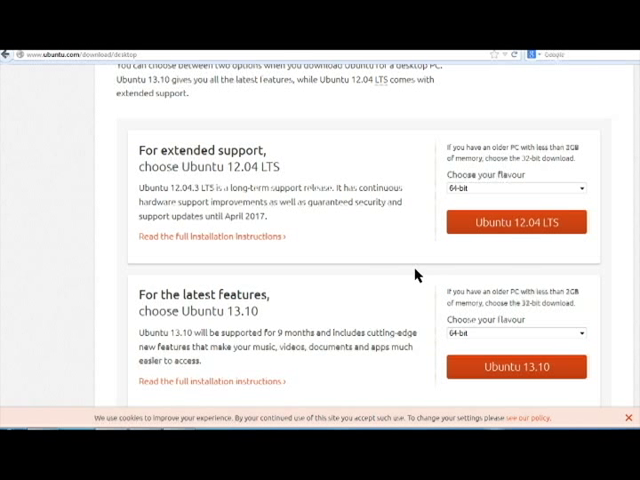
mouse_move(333, 229)
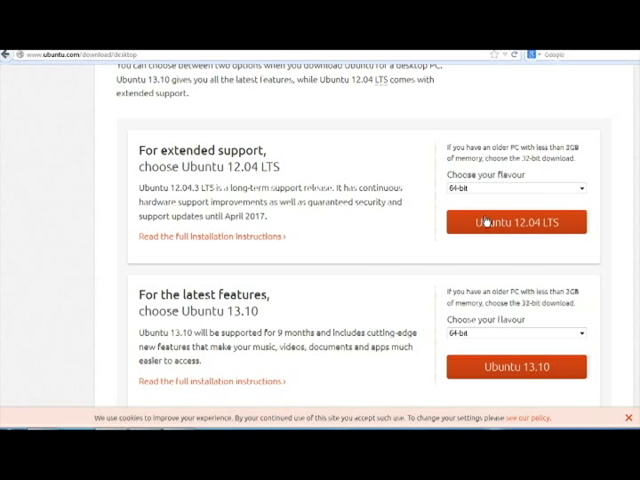
mouse_move(340, 218)
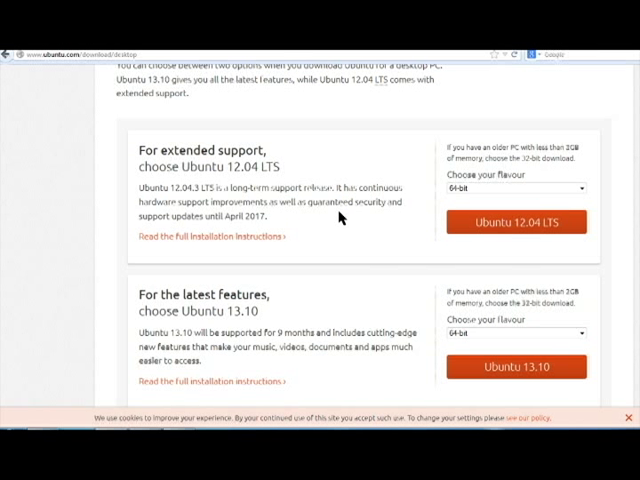
mouse_move(422, 249)
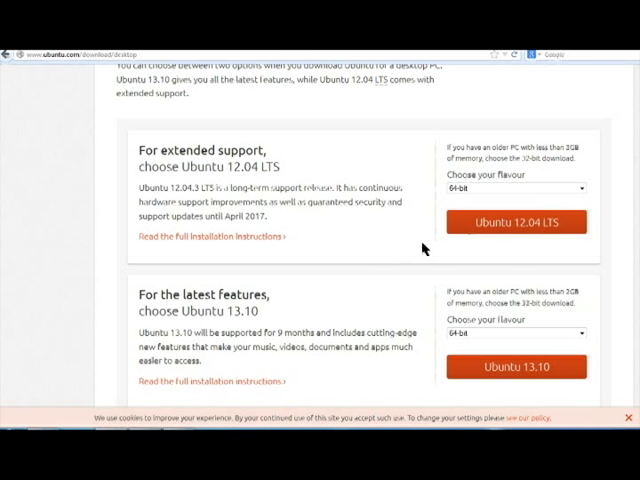
mouse_move(580, 189)
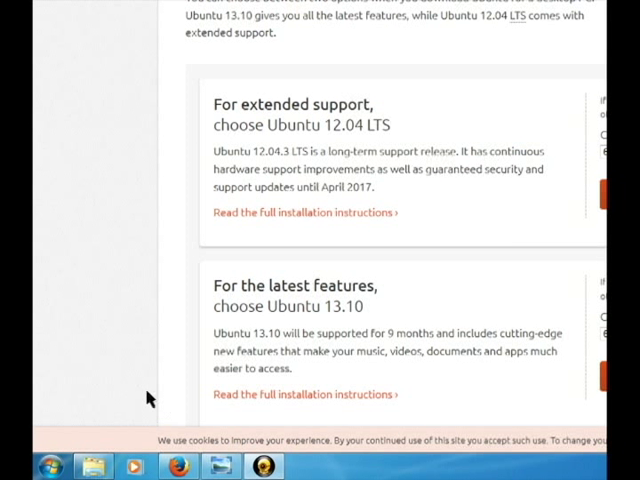
mouse_move(135, 395)
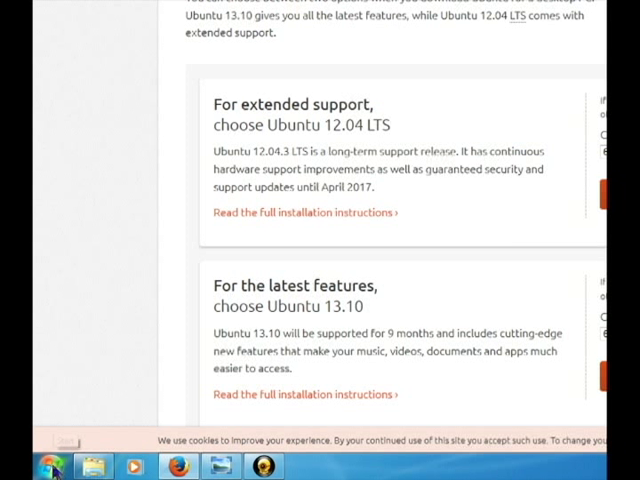
- Open Computer Properties from the Start menu to view the system type
click(53, 466)
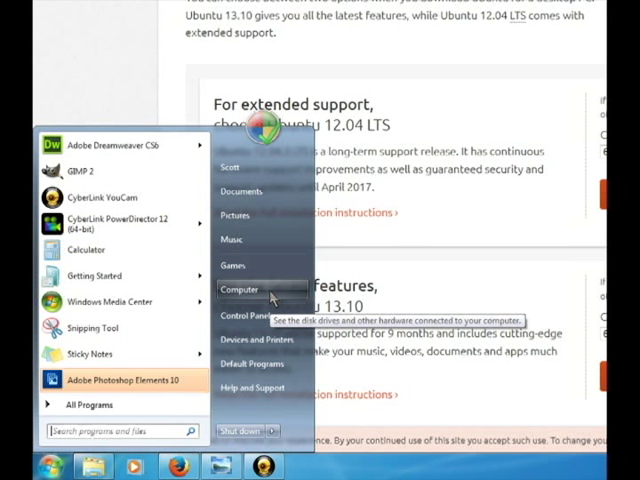
right_click(240, 289)
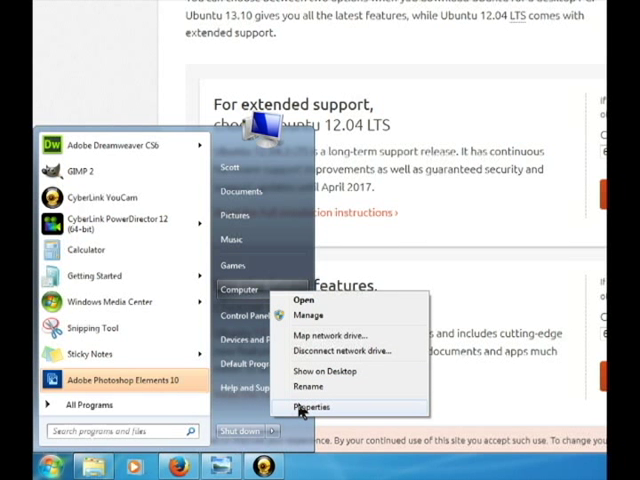
click(311, 407)
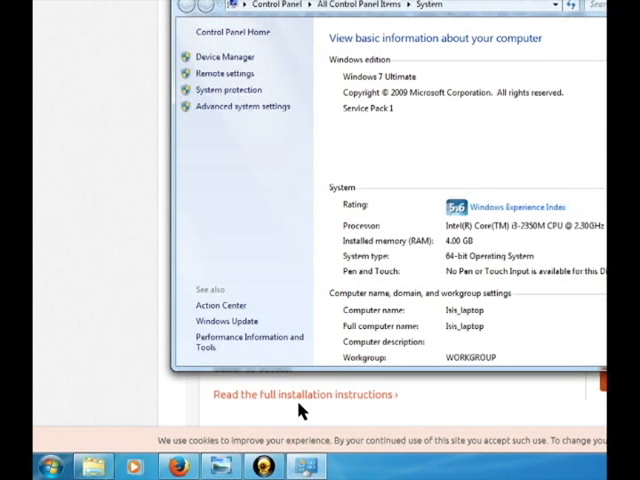
mouse_move(305, 415)
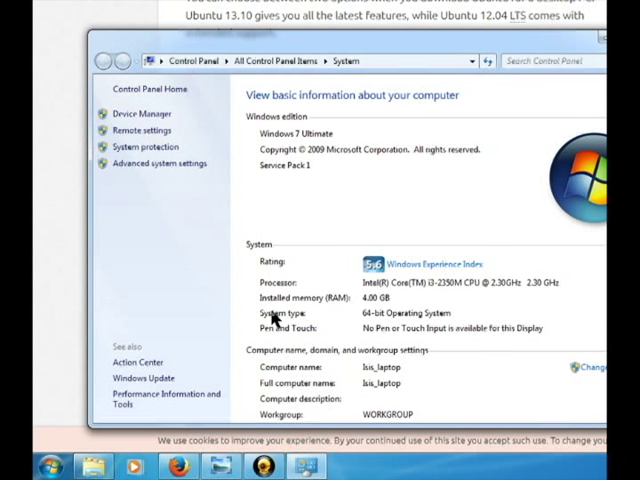
mouse_move(365, 318)
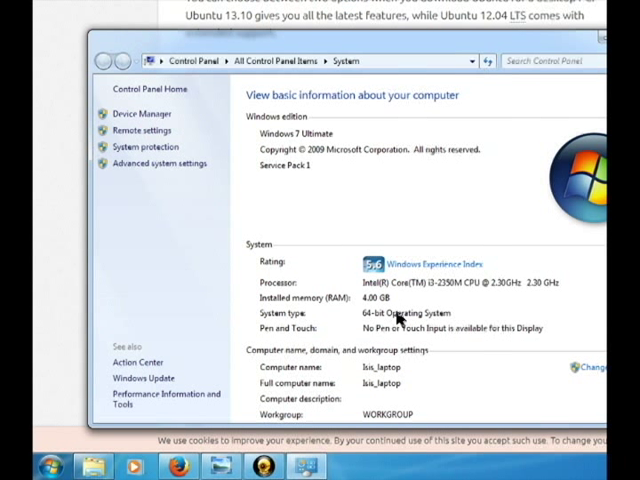
mouse_move(383, 320)
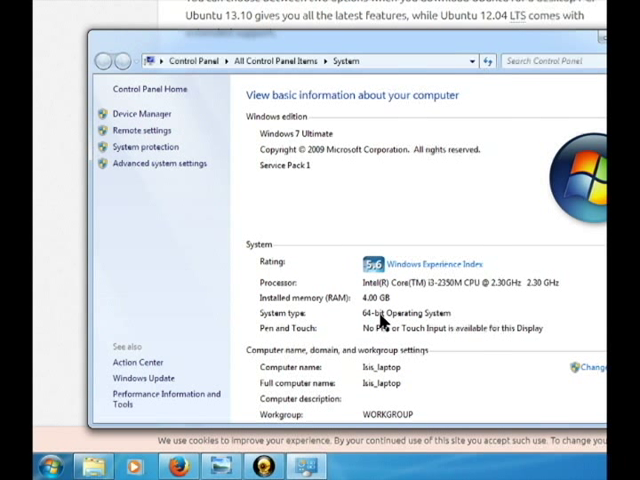
mouse_move(380, 322)
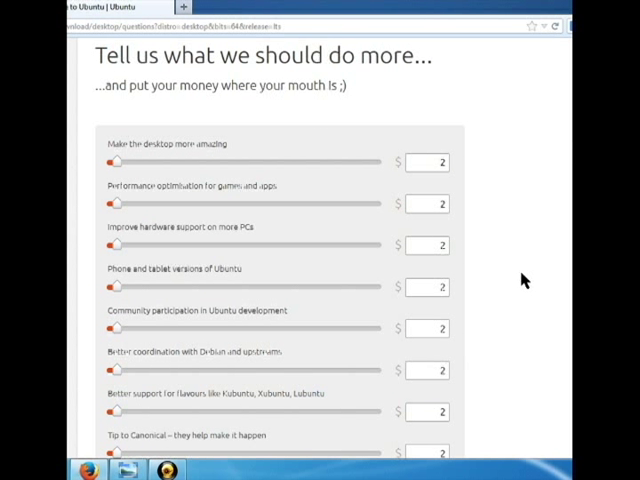
mouse_move(535, 292)
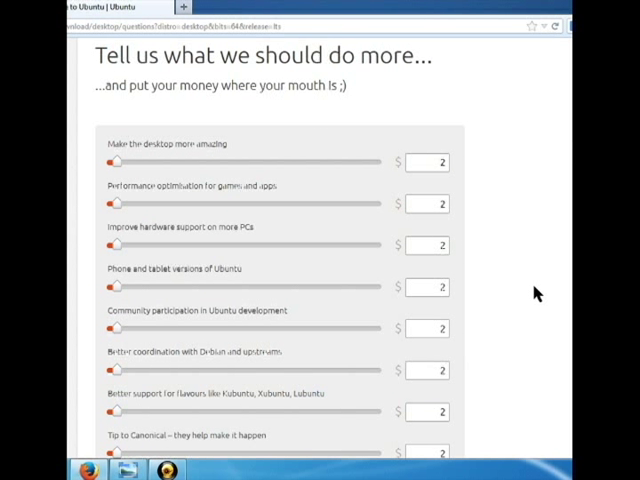
- Drag the contribution sliders to $0 and start the free download
scroll(down, 3)
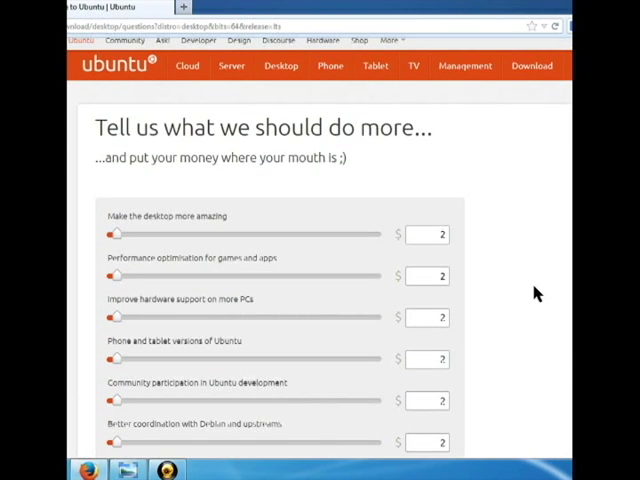
scroll(down, 3)
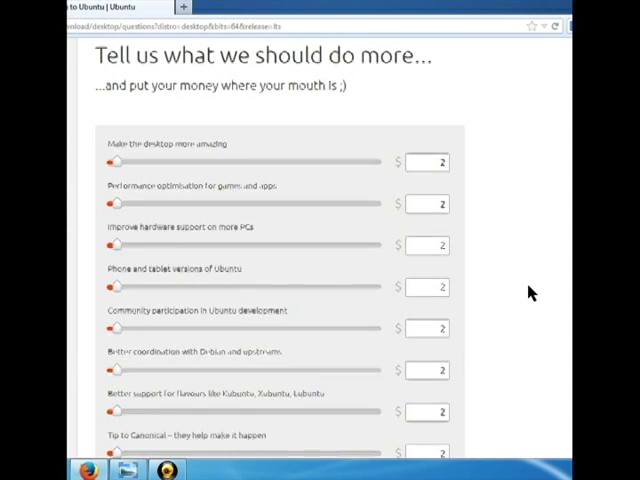
scroll(down, 3)
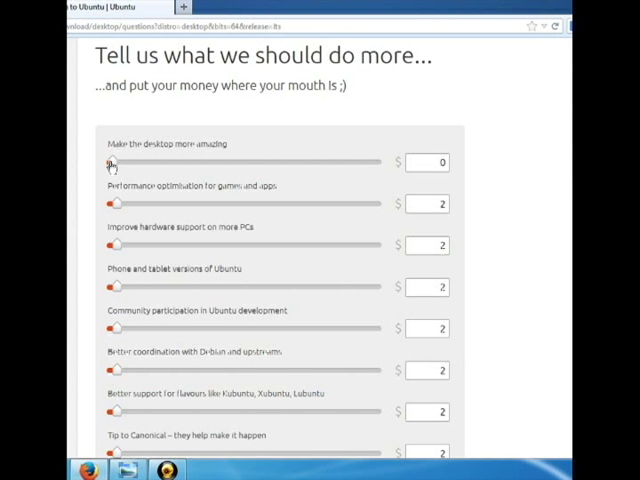
drag(118, 204, 108, 204)
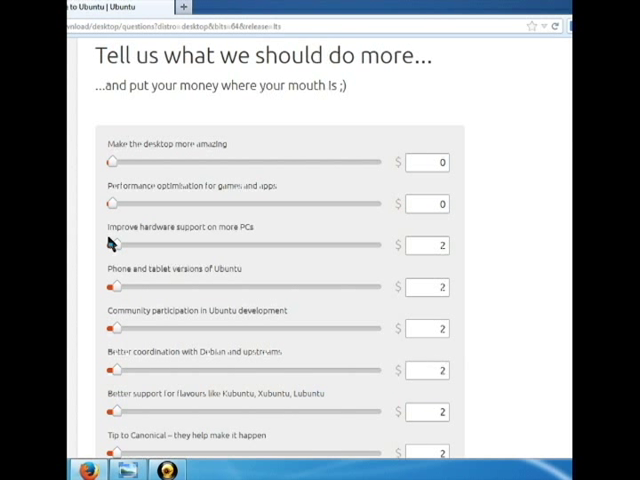
scroll(down, 3)
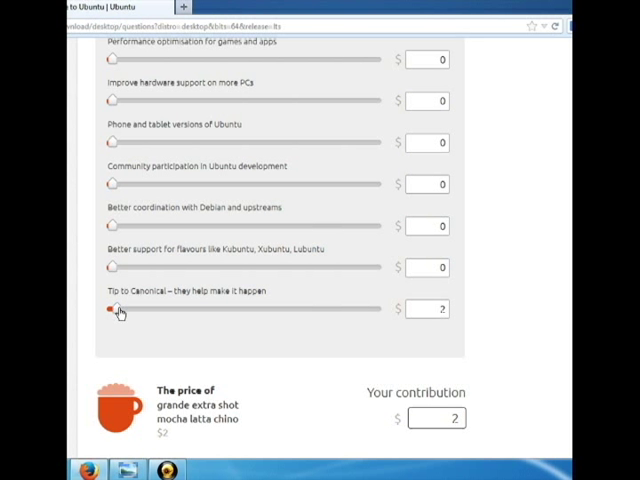
scroll(down, 3)
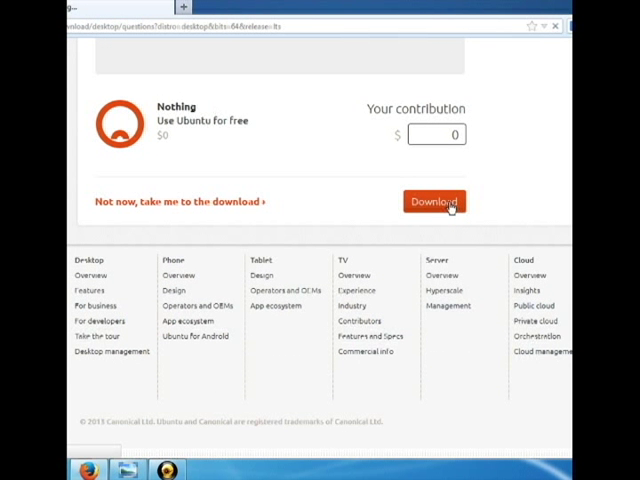
click(434, 201)
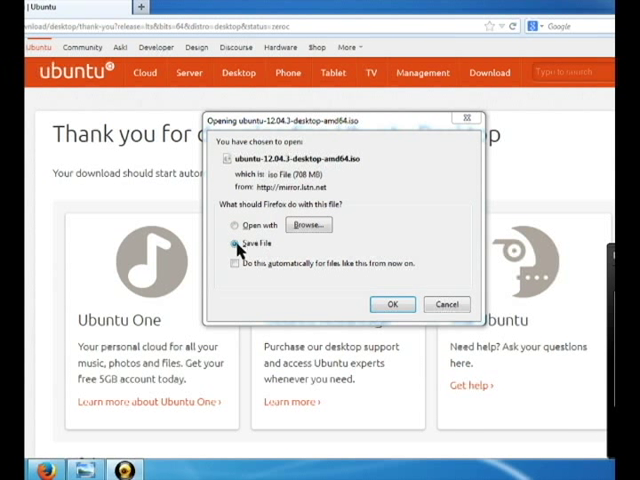
- Choose Save File for ubuntu-12.04.3-desktop-amd64.iso and confirm with OK
click(235, 224)
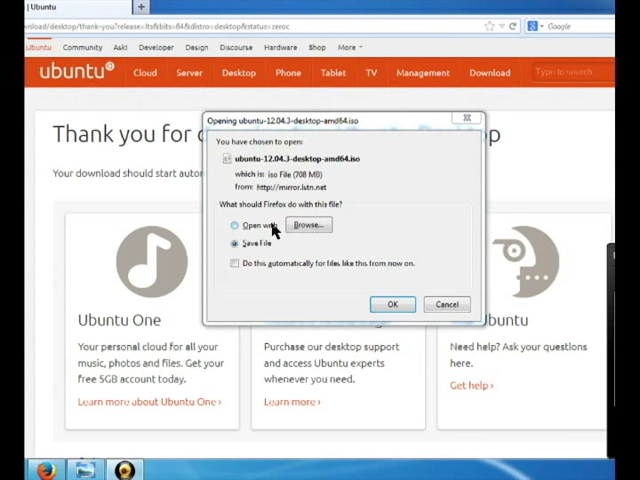
click(231, 242)
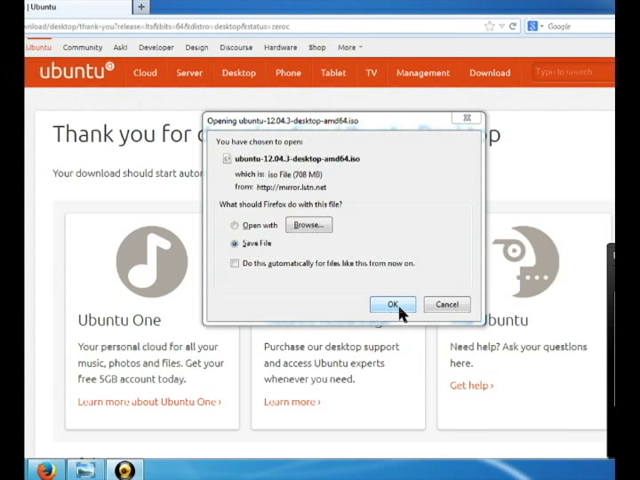
click(391, 304)
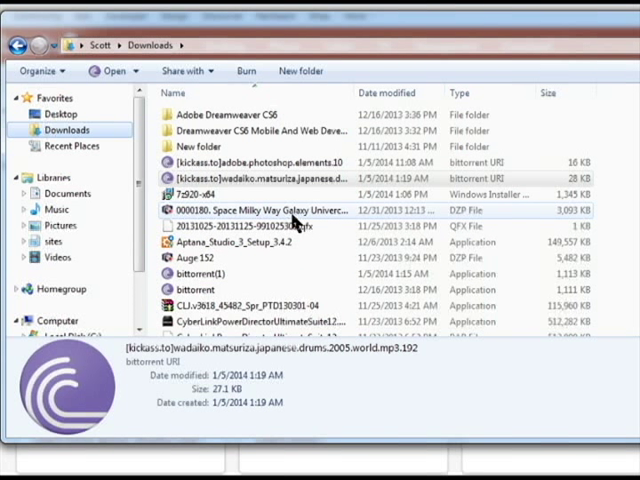
mouse_move(300, 211)
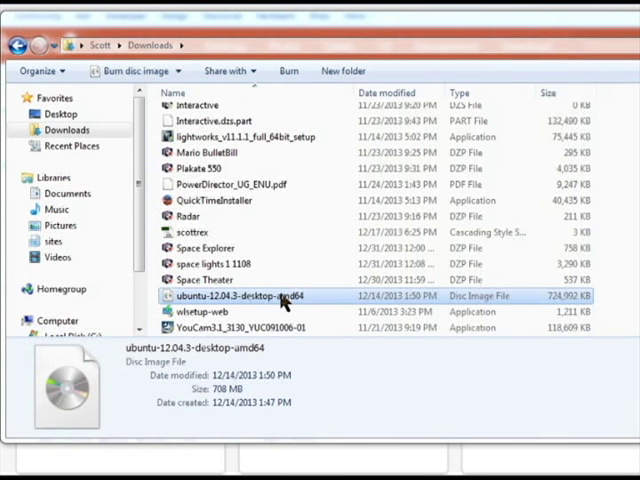
- Open the context menu for ubuntu-12.04.3-desktop-amd64.iso in Explorer
right_click(265, 295)
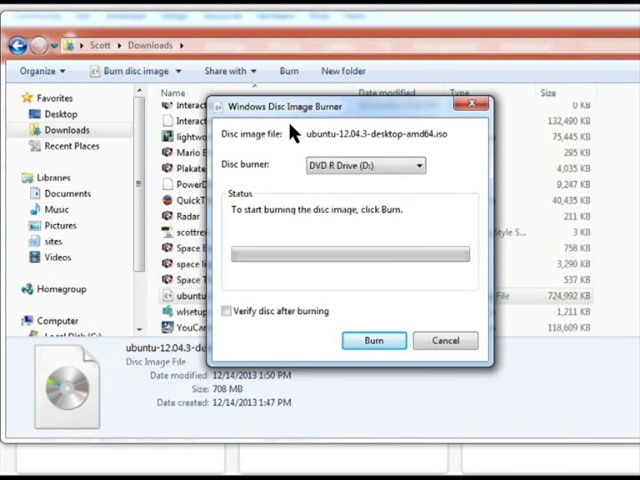
mouse_move(300, 135)
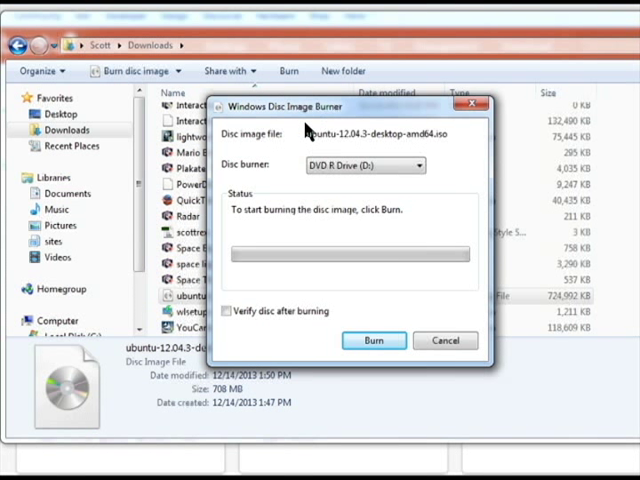
mouse_move(308, 133)
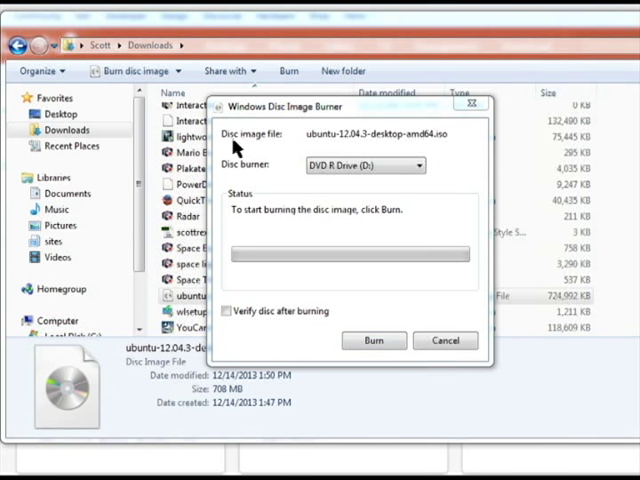
mouse_move(280, 148)
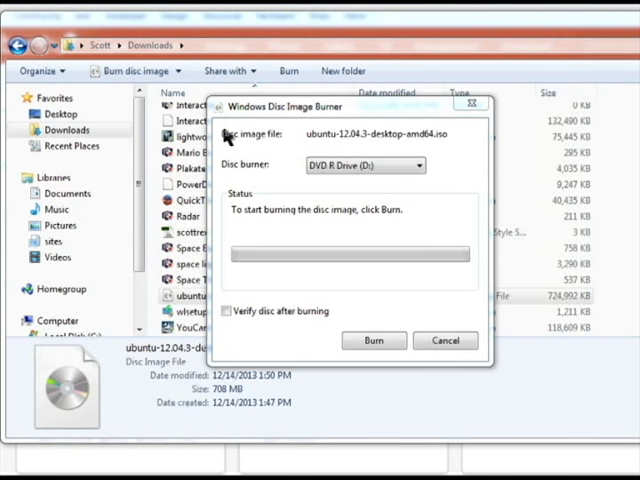
mouse_move(450, 145)
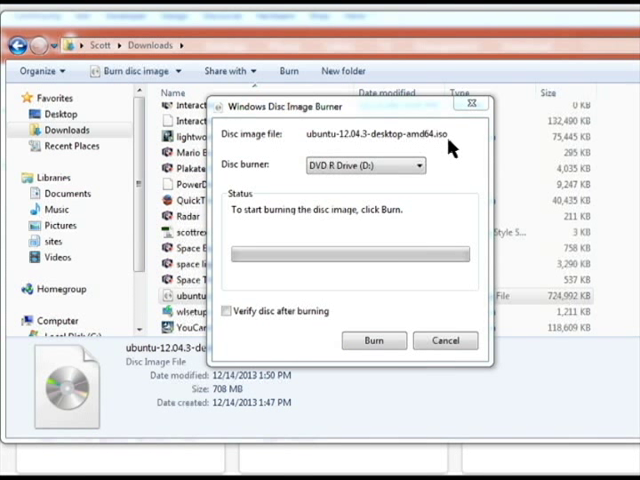
mouse_move(243, 228)
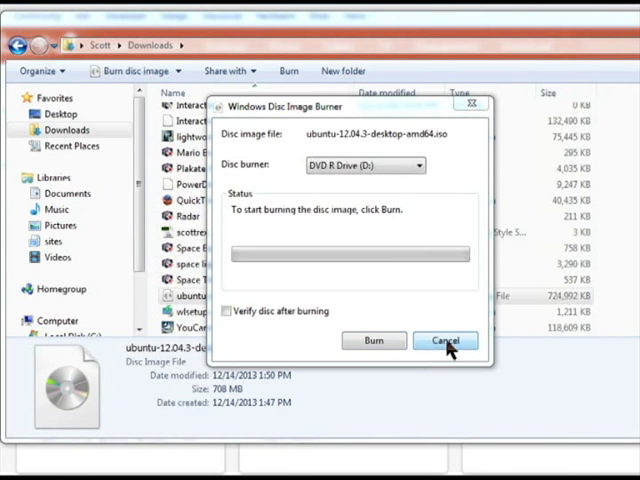
- Cancel Disc Image Burner and reopen the Ubuntu ISO's context menu
click(445, 341)
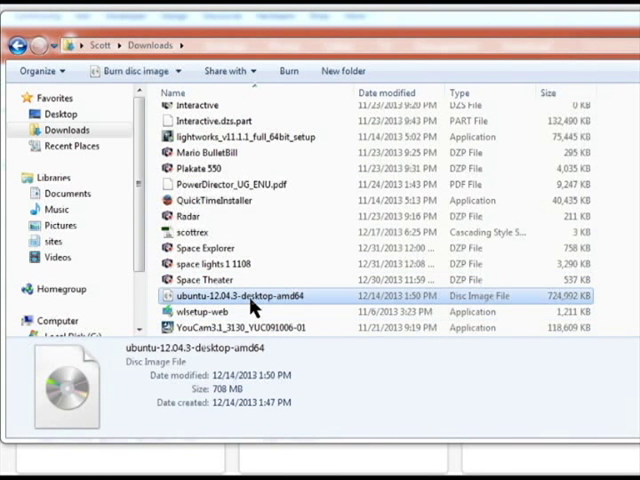
right_click(245, 296)
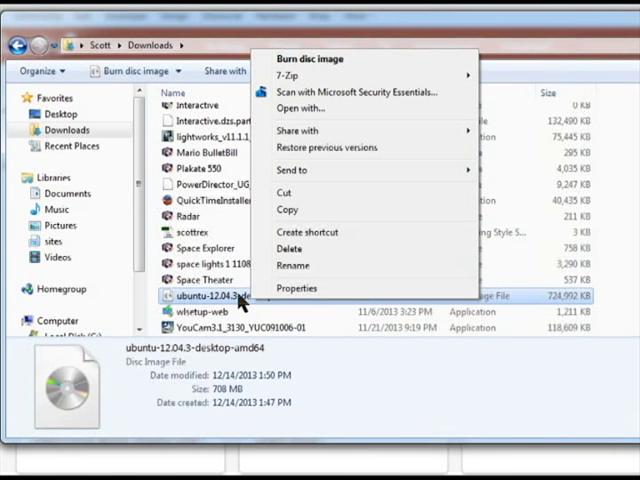